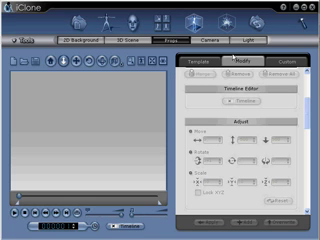
Step: Browse for a diffuse texture image in the ball's Material Setting
click(208, 57)
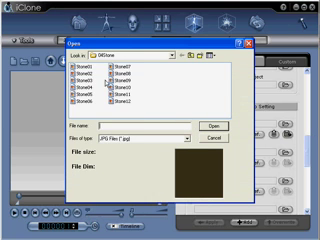
Step: Apply a Stone JPG as the ball's diffuse texture
click(175, 54)
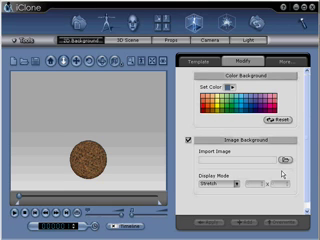
Step: Import the 'stars' dome image as the 2D image background
click(286, 162)
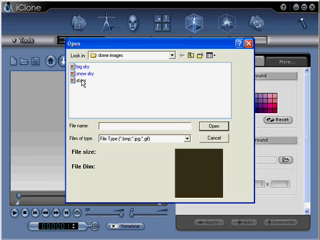
click(75, 79)
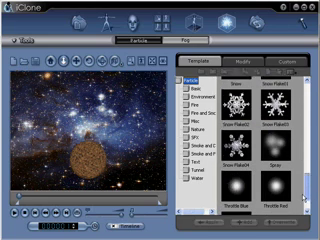
Step: Scroll through the Particle Template library presets
scroll(down, 3)
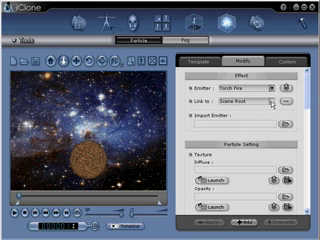
Step: Change the Torch Fire emitter's Link to from Scene Root to Ball_001
click(280, 108)
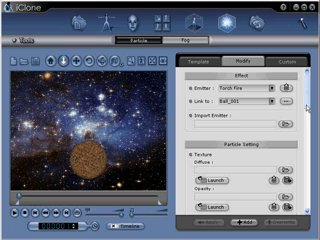
scroll(down, 3)
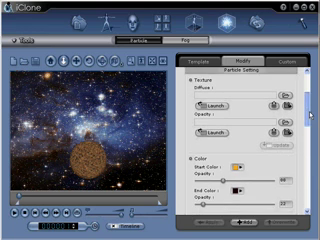
scroll(down, 3)
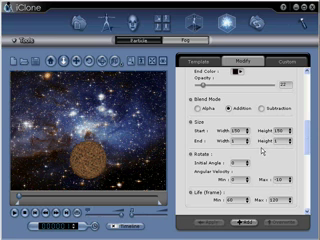
mouse_move(258, 180)
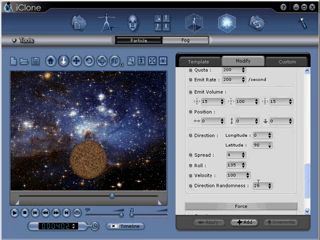
scroll(down, 3)
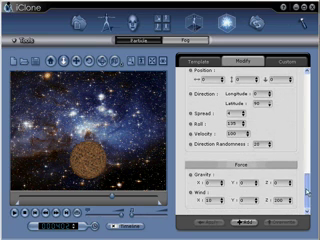